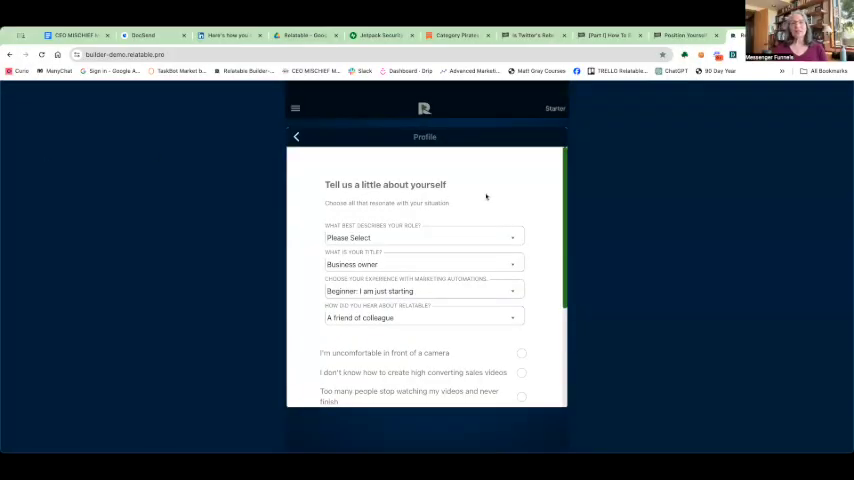
mouse_move(512, 210)
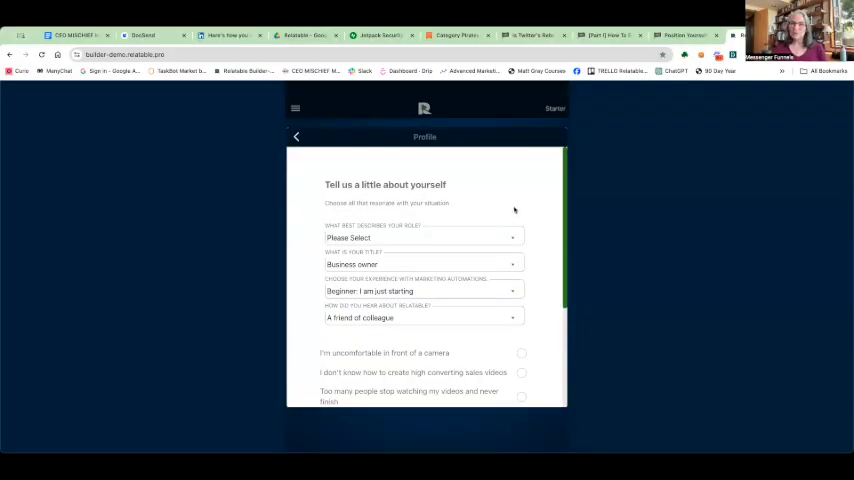
mouse_move(520, 212)
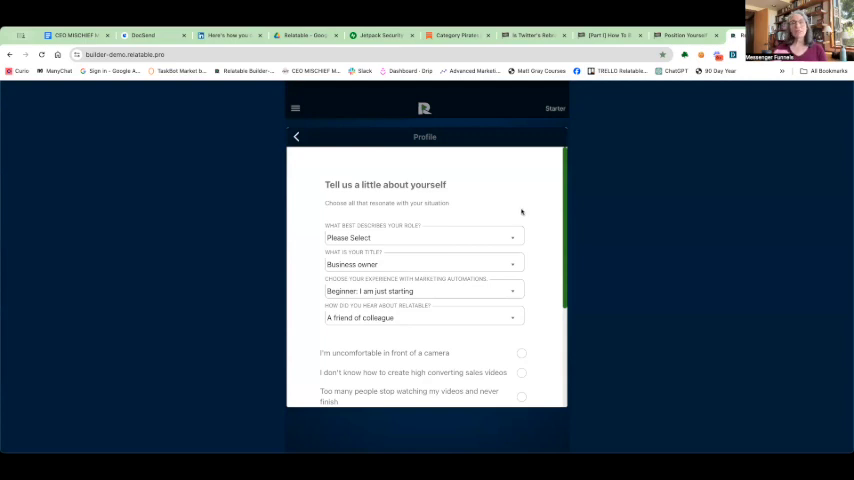
Choose Marketing consultant as the role, keep Business owner, and set automation experience to Basic
scroll("down", 3)
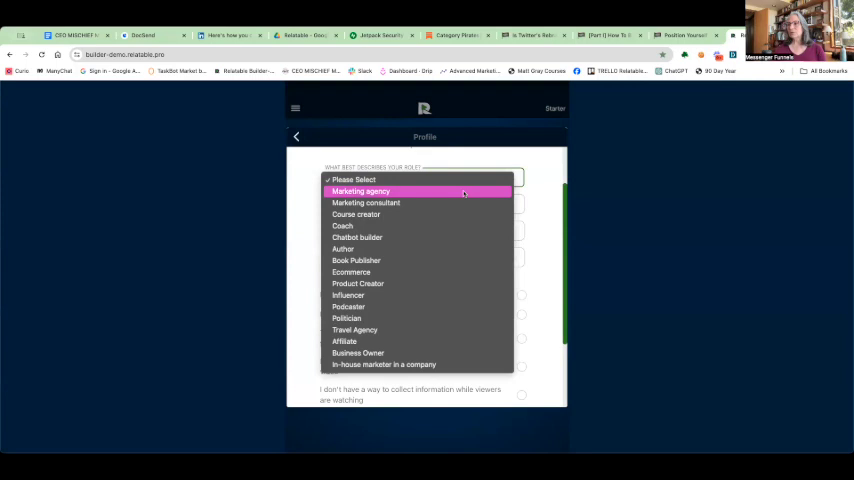
left_click(366, 202)
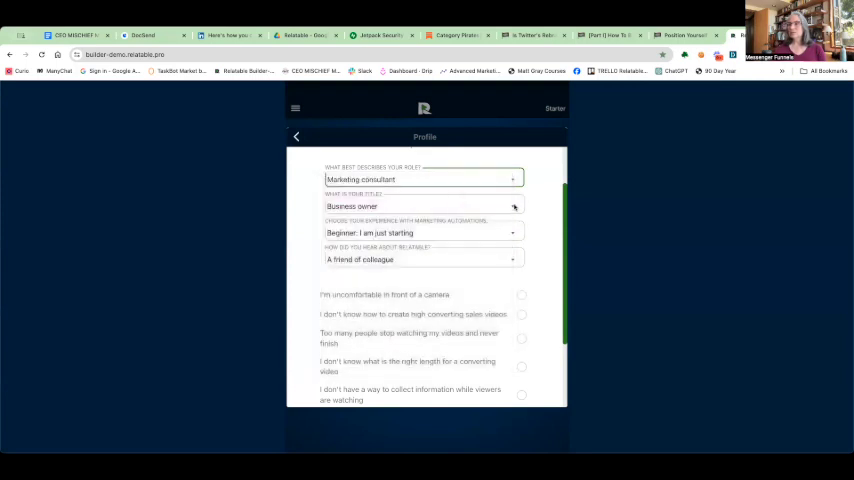
left_click(512, 206)
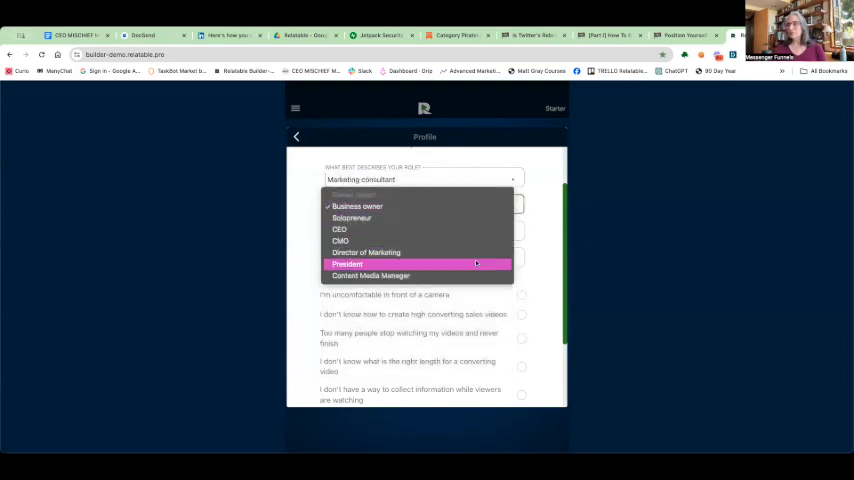
left_click(356, 206)
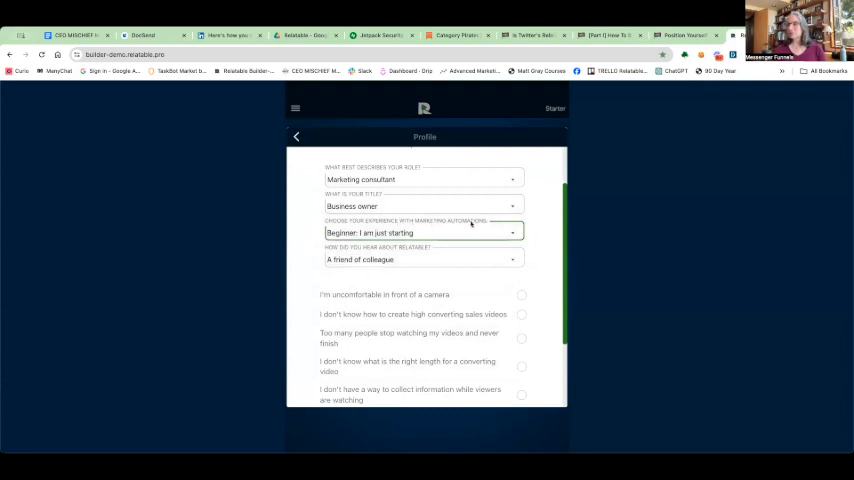
left_click(424, 232)
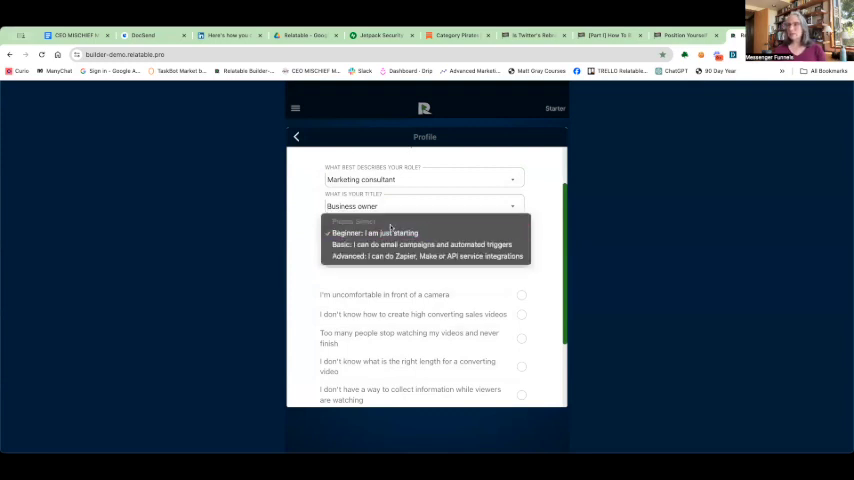
left_click(424, 244)
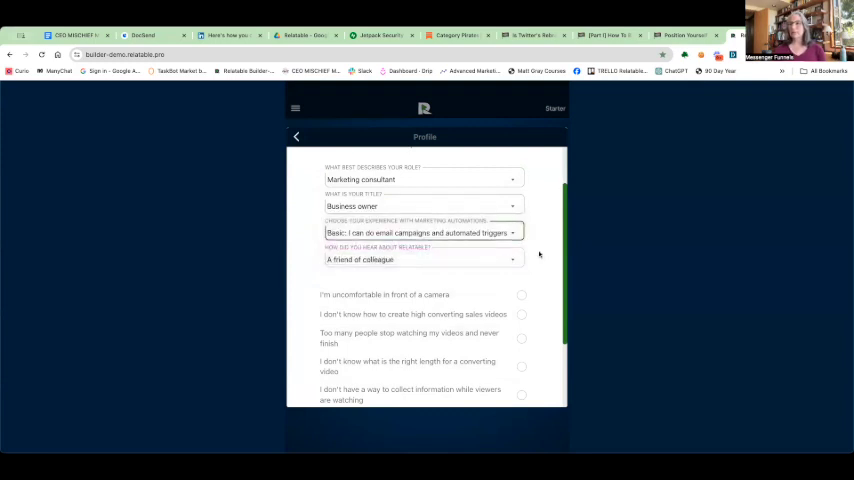
scroll("down", 3)
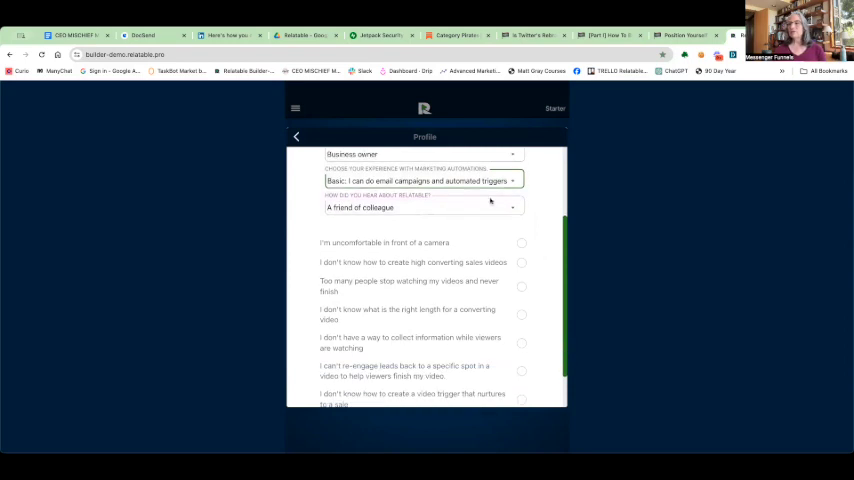
scroll("down", 3)
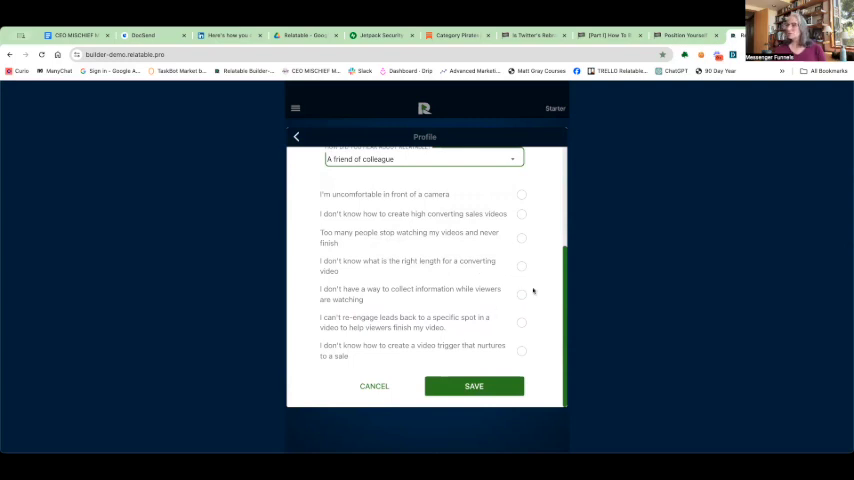
mouse_move(542, 292)
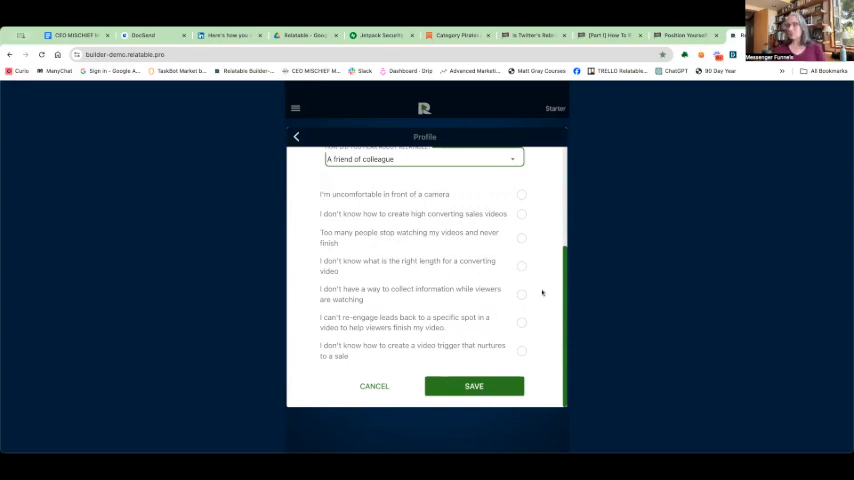
mouse_move(452, 242)
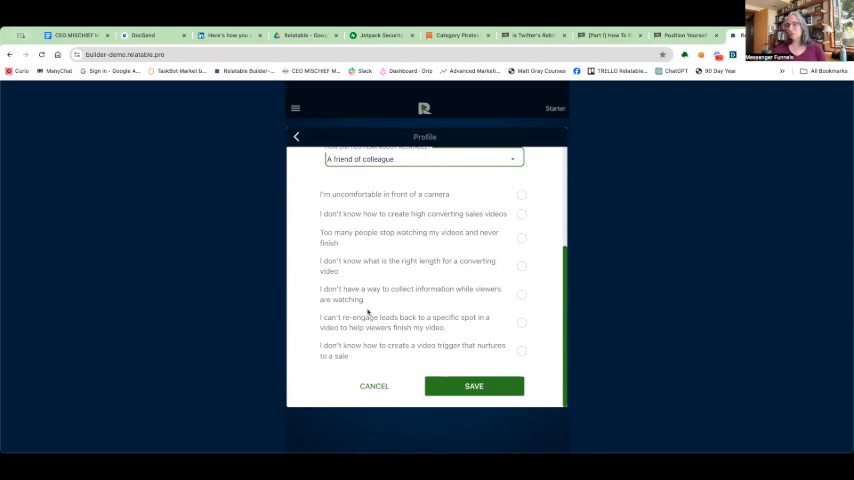
mouse_move(462, 292)
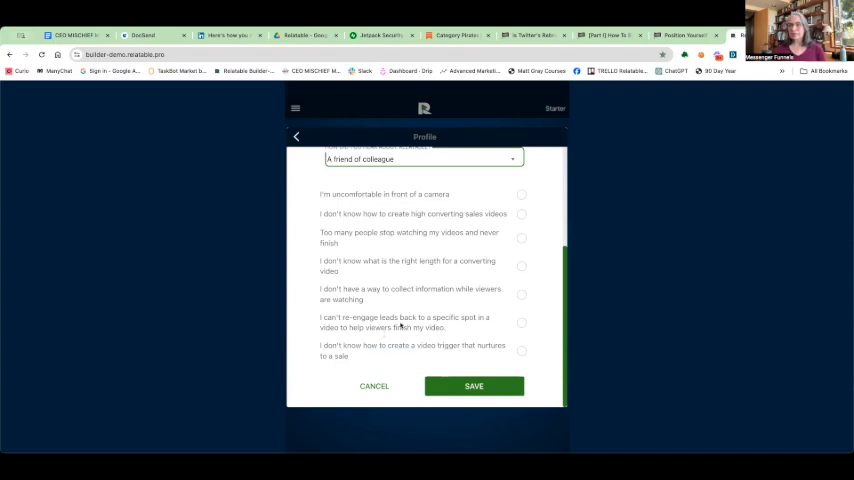
mouse_move(458, 330)
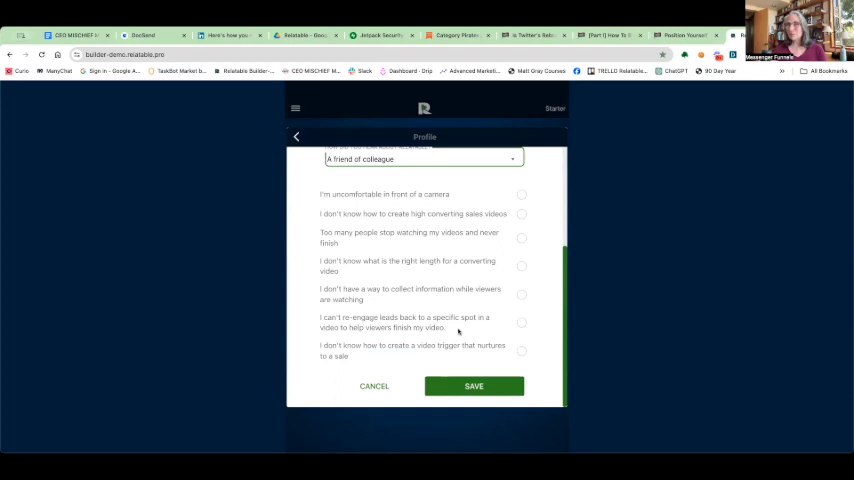
mouse_move(428, 348)
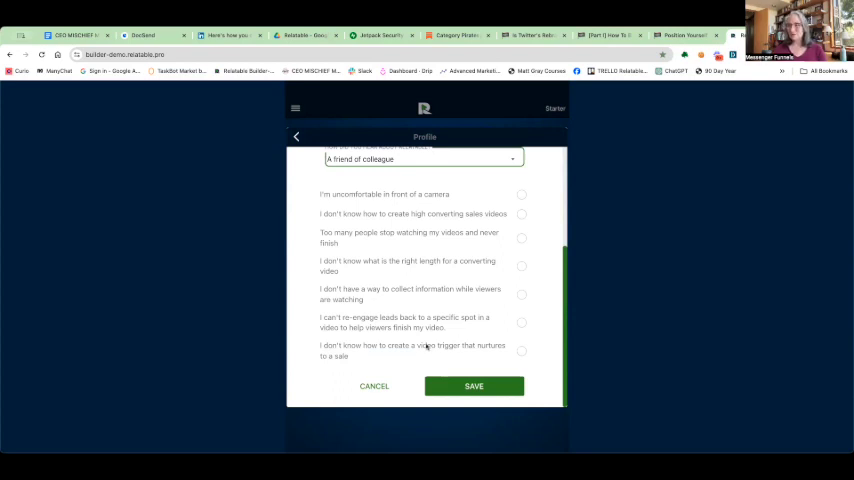
mouse_move(488, 312)
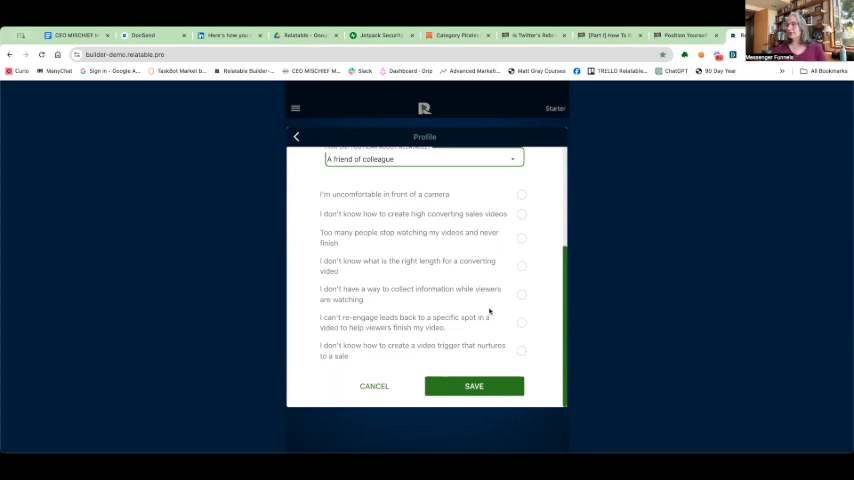
Tick the 'no way to collect information while viewers are watching' challenge and save the profile
left_click(520, 294)
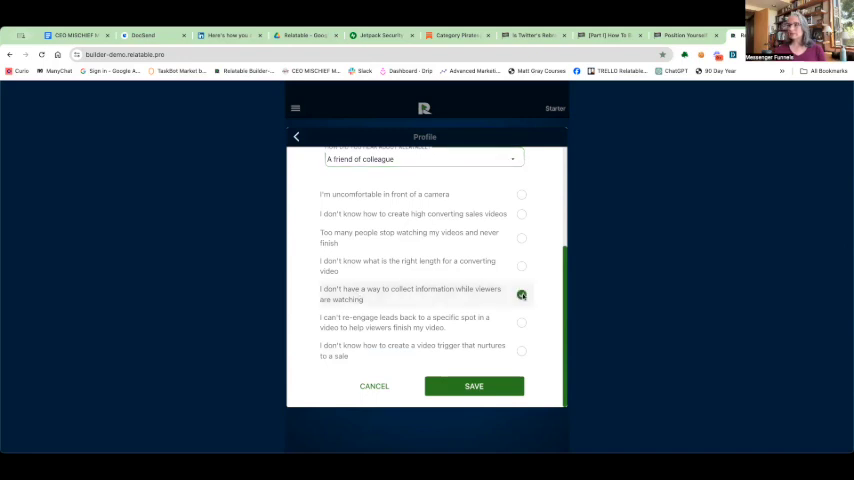
left_click(474, 386)
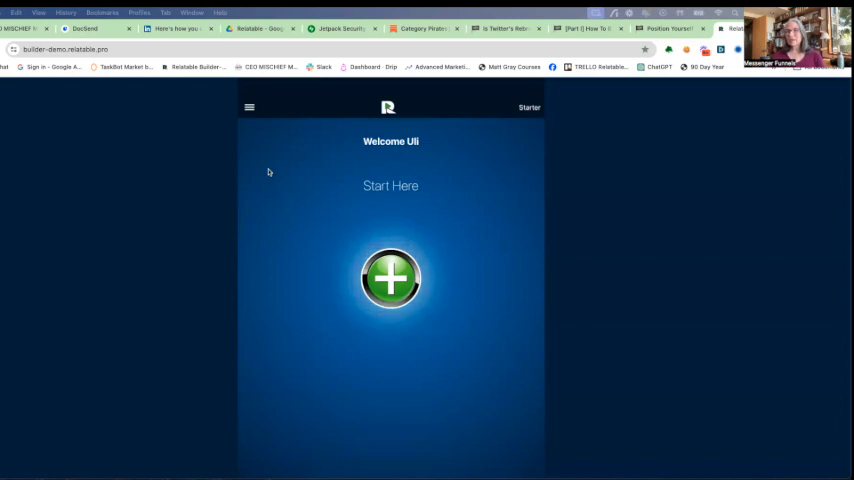
Bookmark the page as Relatable Builder Demo in the Chrome Bookmarks Bar
left_click(102, 12)
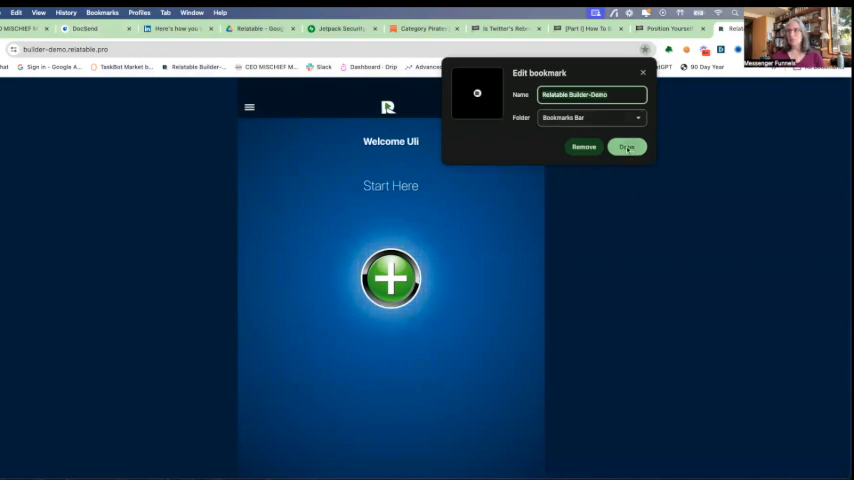
left_click(628, 148)
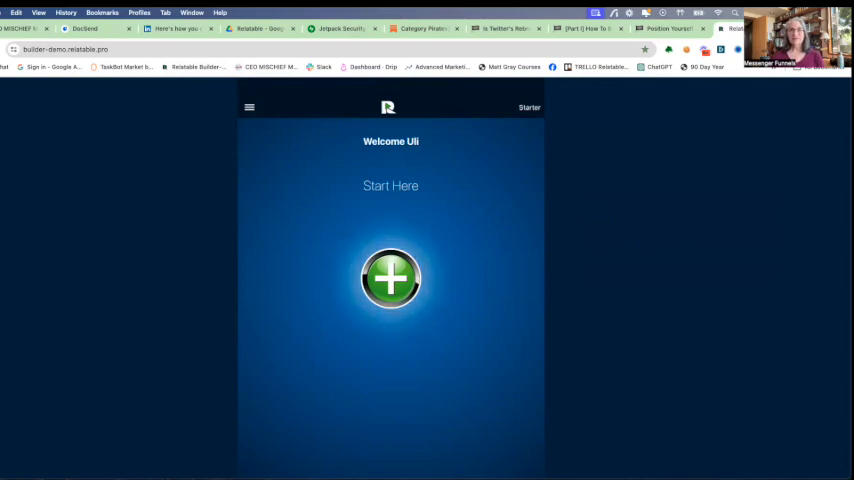
left_click(390, 278)
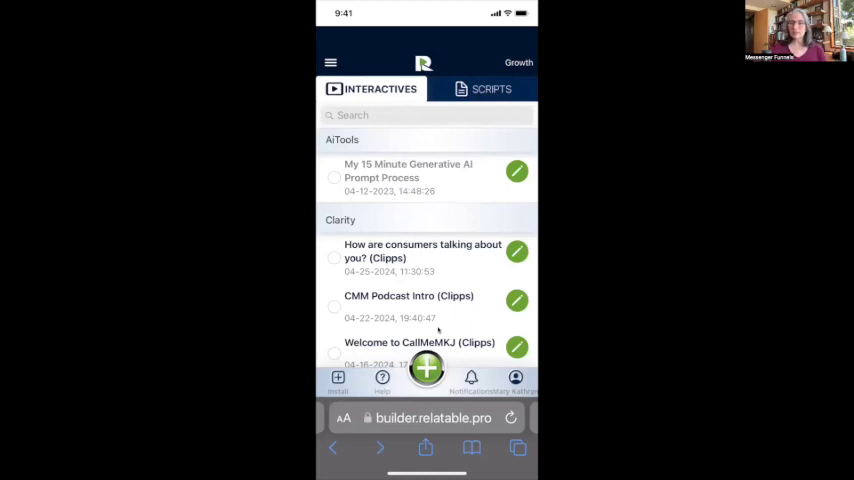
From Safari's share sheet, choose Add to Home Screen for the Relatable Builder site
left_click(424, 448)
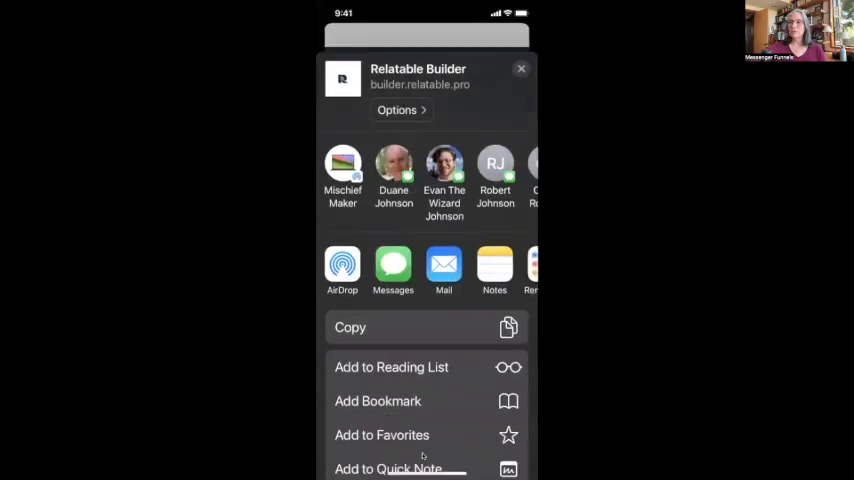
scroll("up", 3)
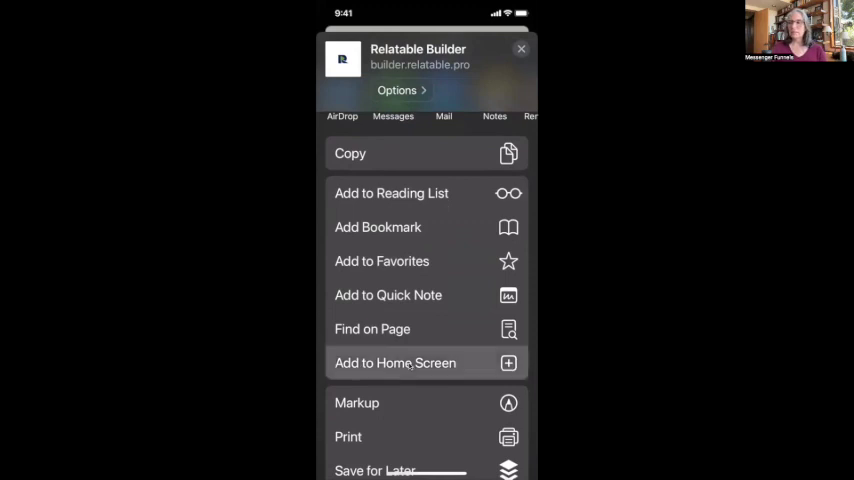
left_click(396, 362)
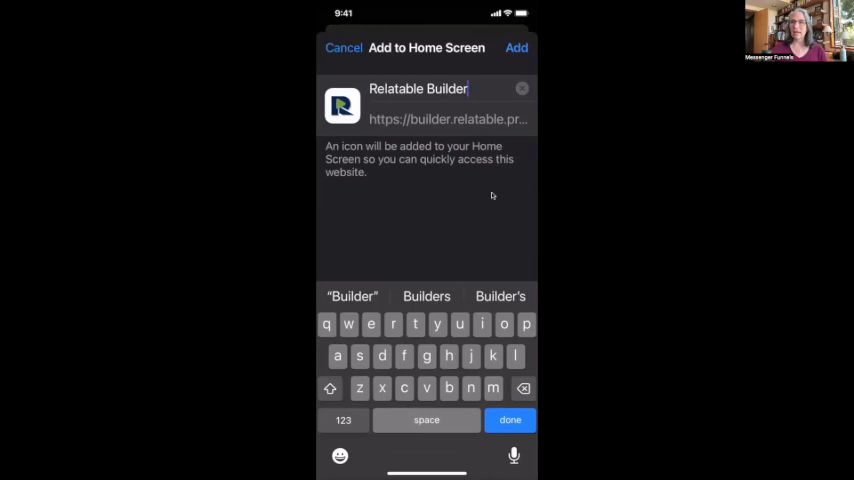
Confirm Add so the Relatable Builder shortcut appears on the iPhone Home Screen
left_click(516, 48)
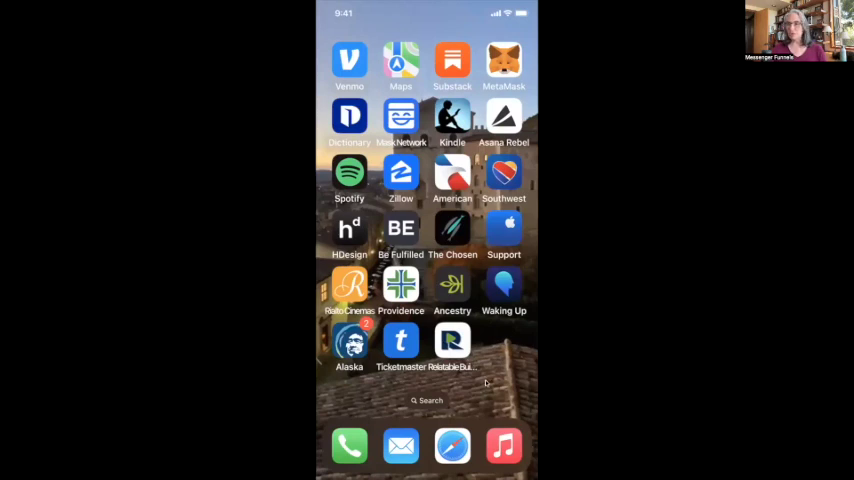
mouse_move(486, 384)
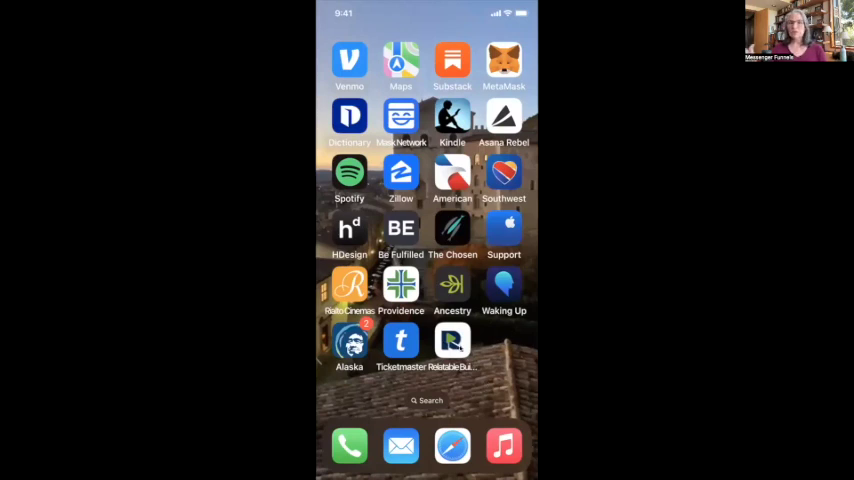